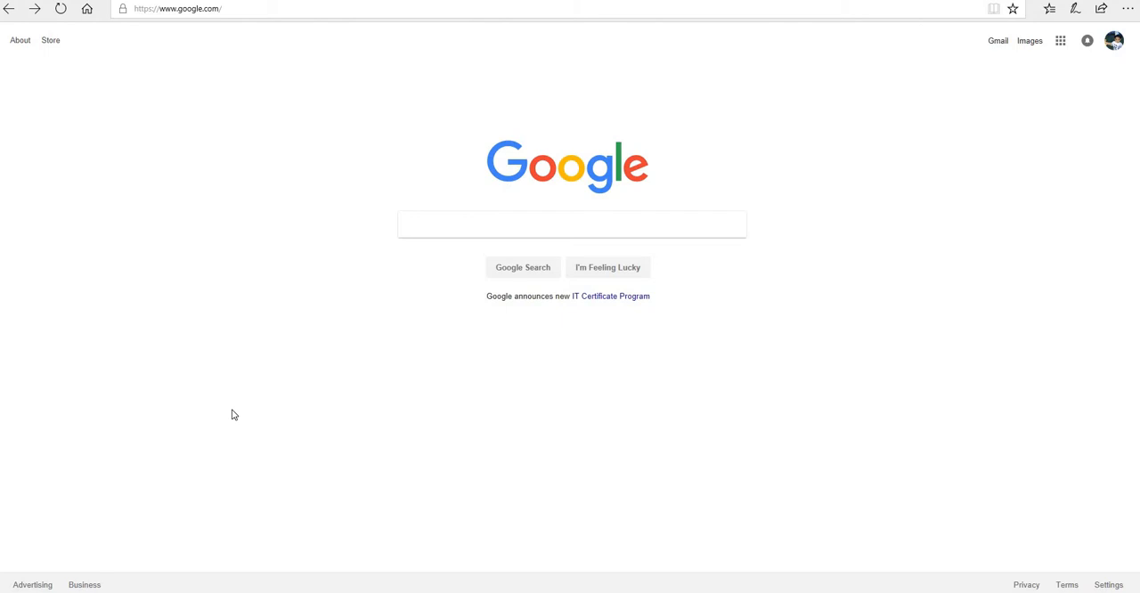
mouse_move(283, 366)
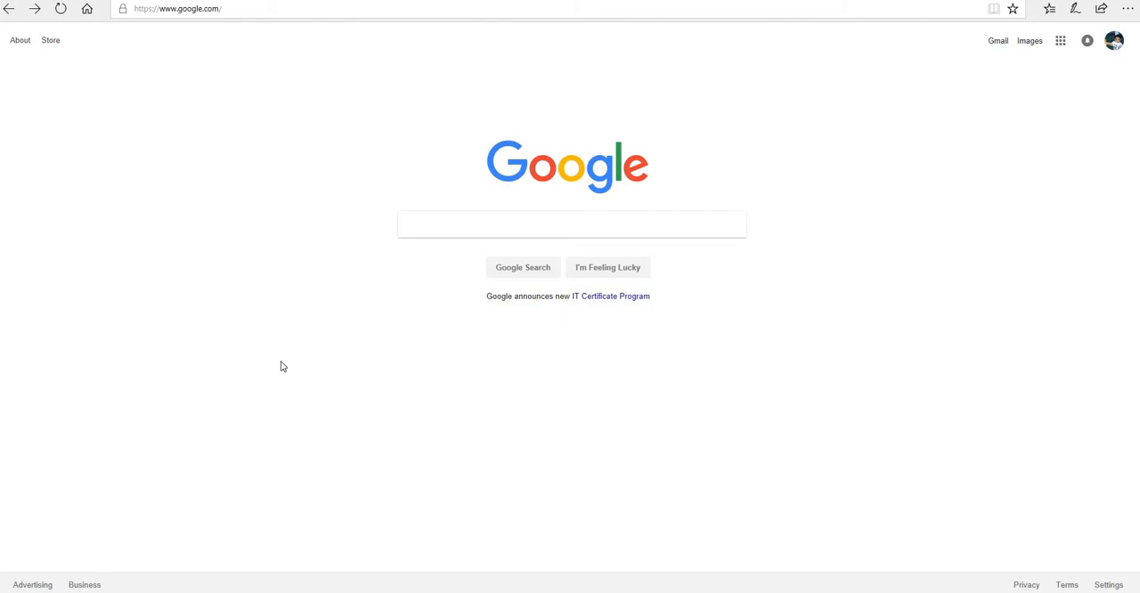
Search Google for 'visual studio 2017 community' and download Community 2017 from visualstudio.com.
click(570, 223)
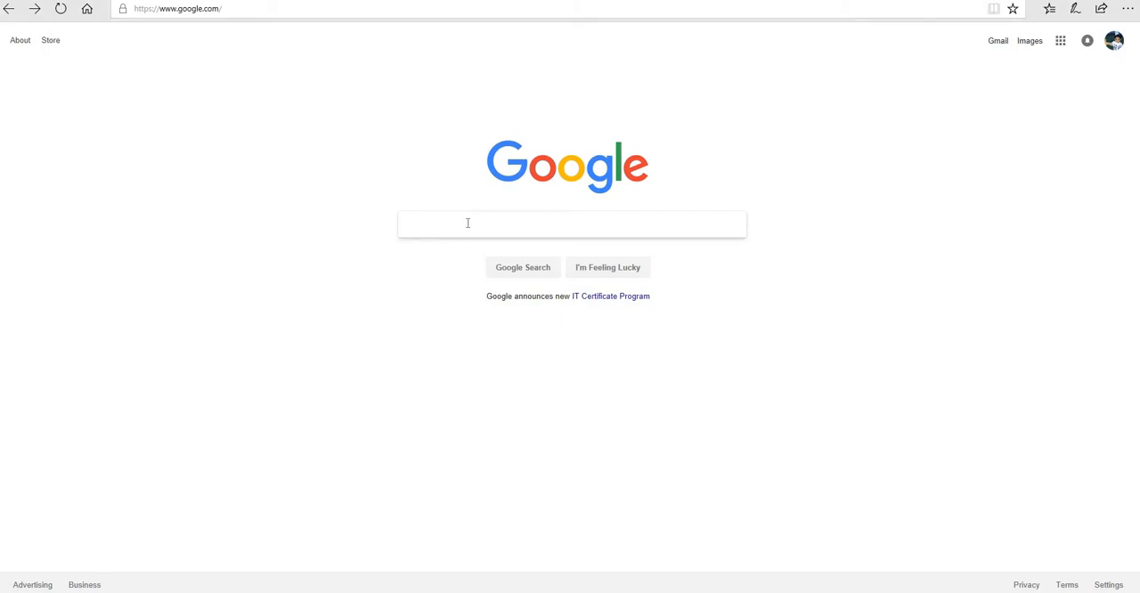
text(visual studio)
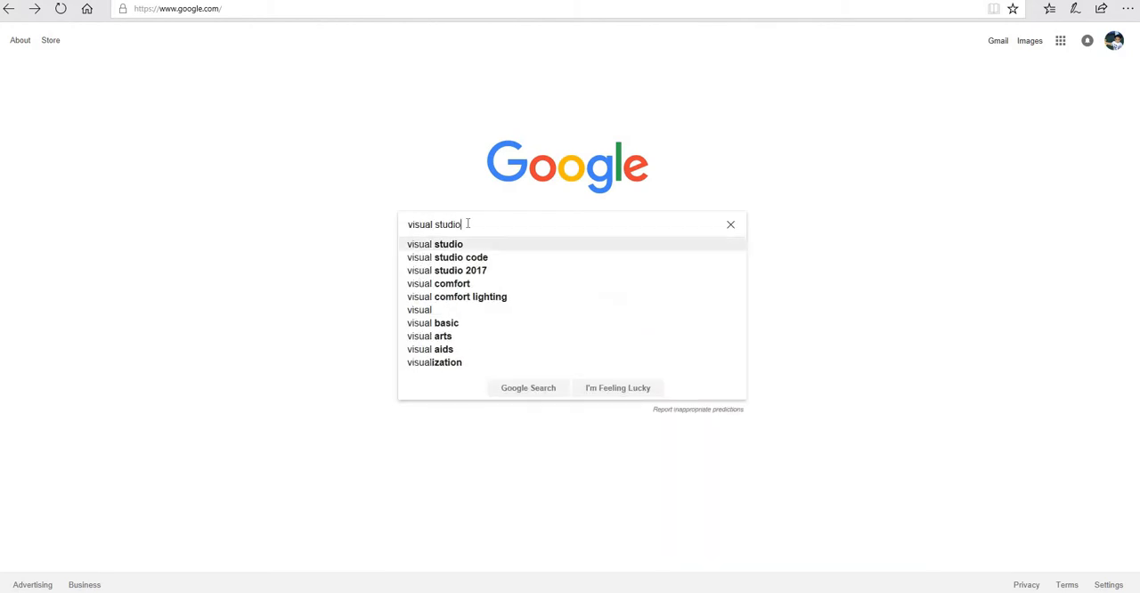
text(2017 community)
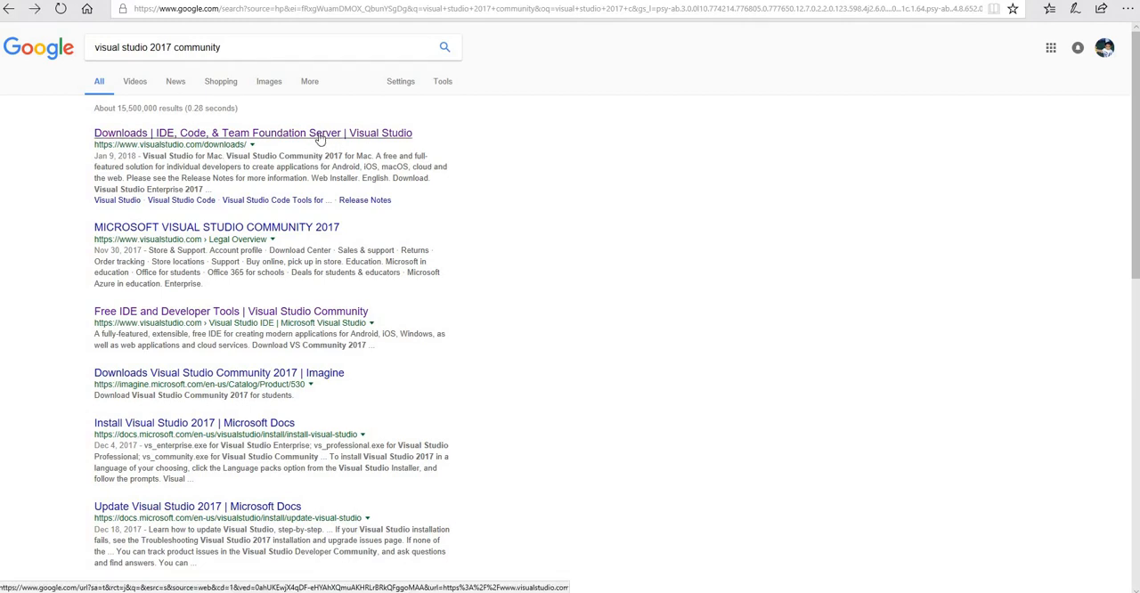
click(252, 132)
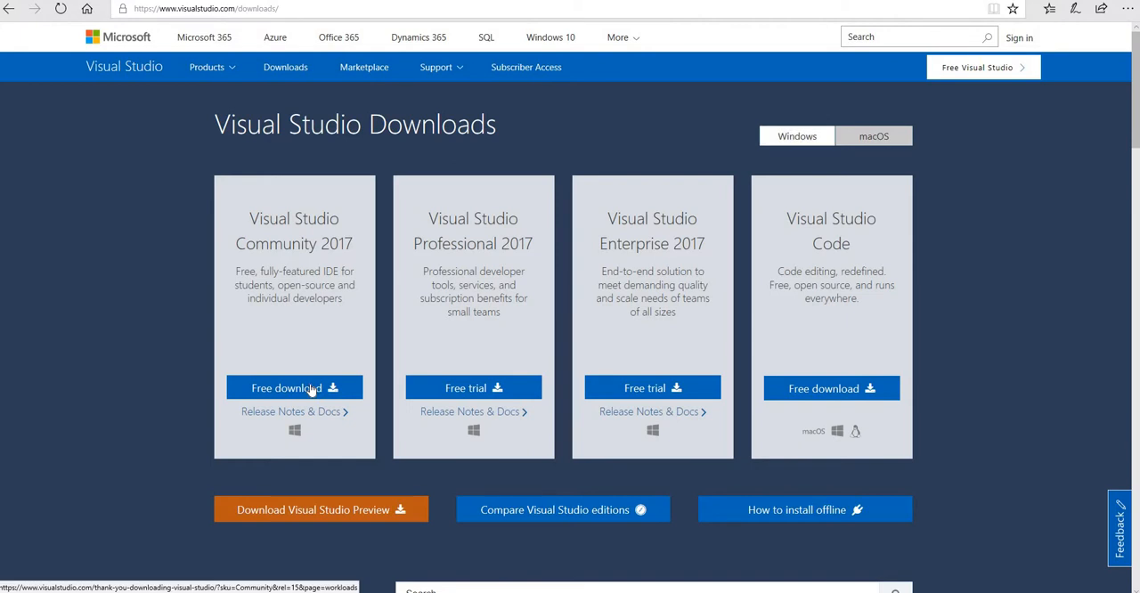
click(294, 388)
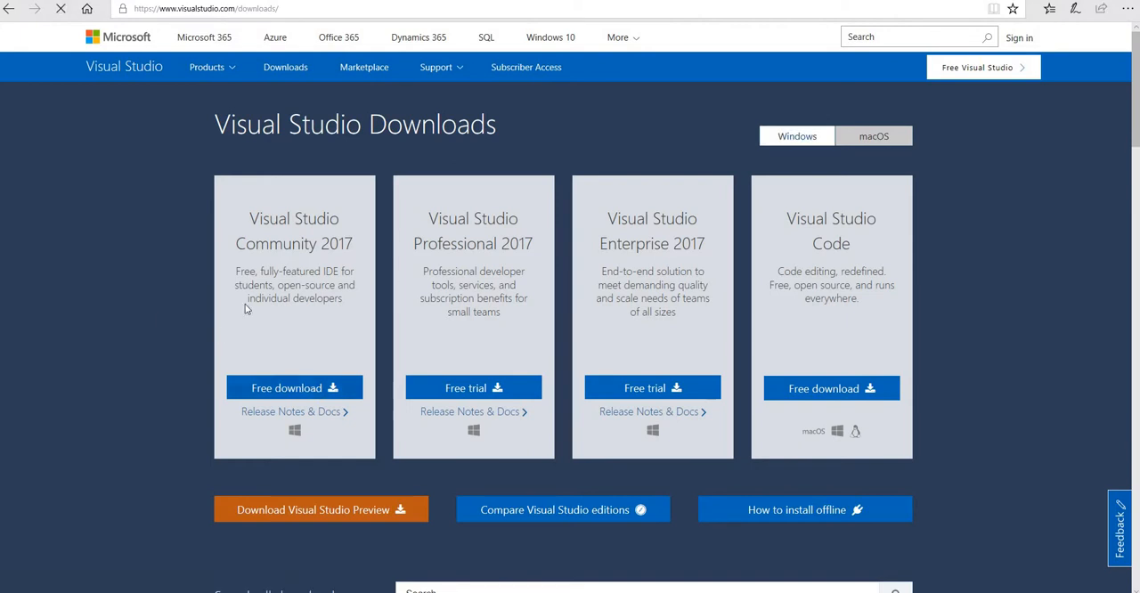
click(294, 388)
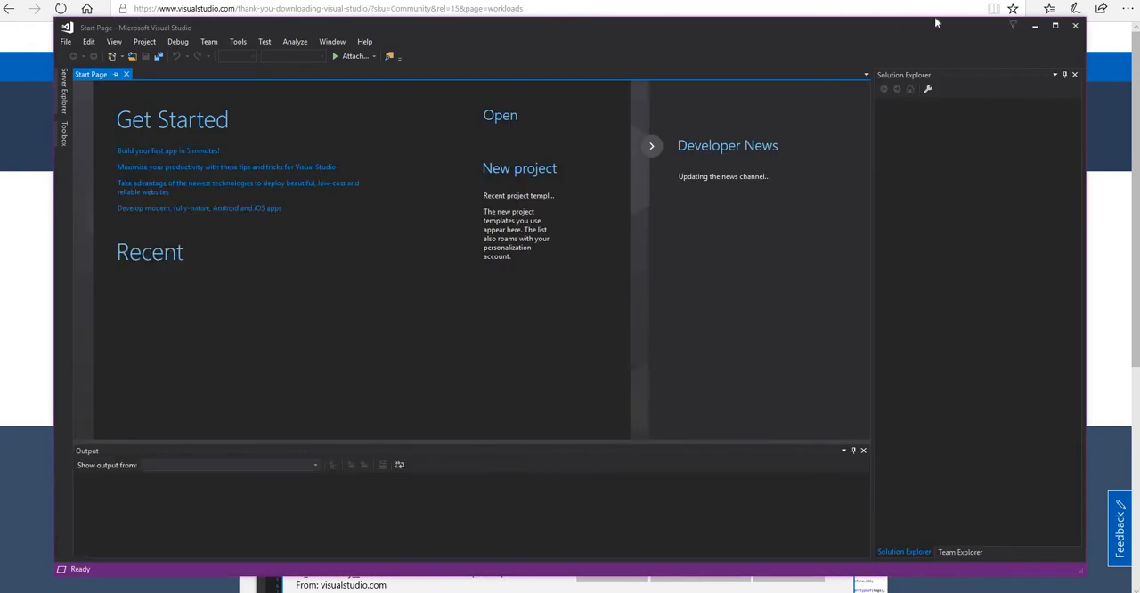
Maximize the Visual Studio 2017 window so the Start Page fills the screen.
click(1055, 25)
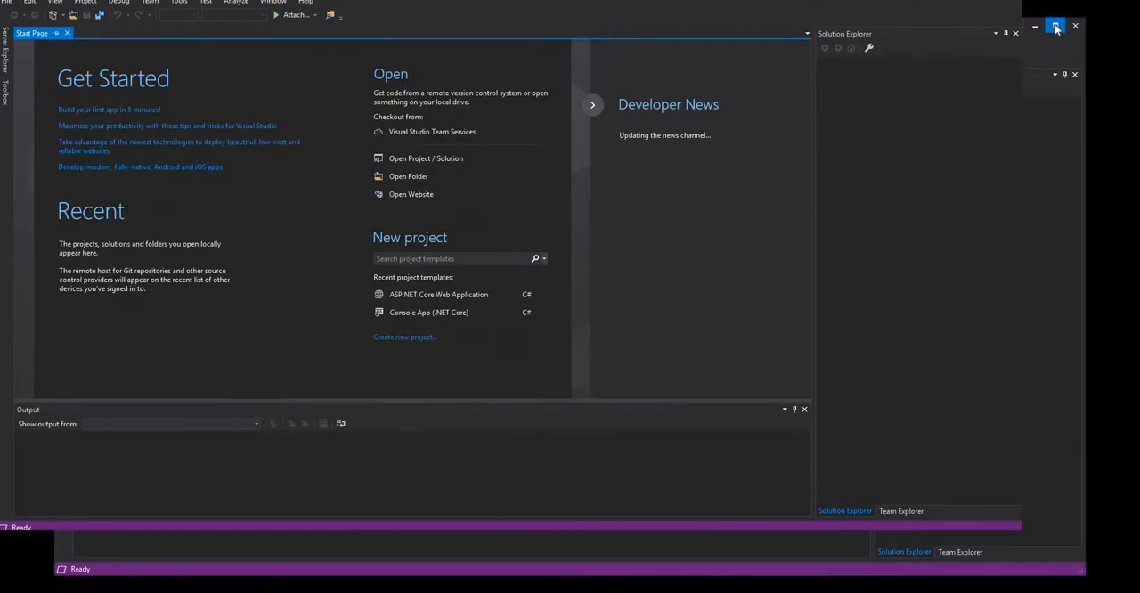
click(1055, 26)
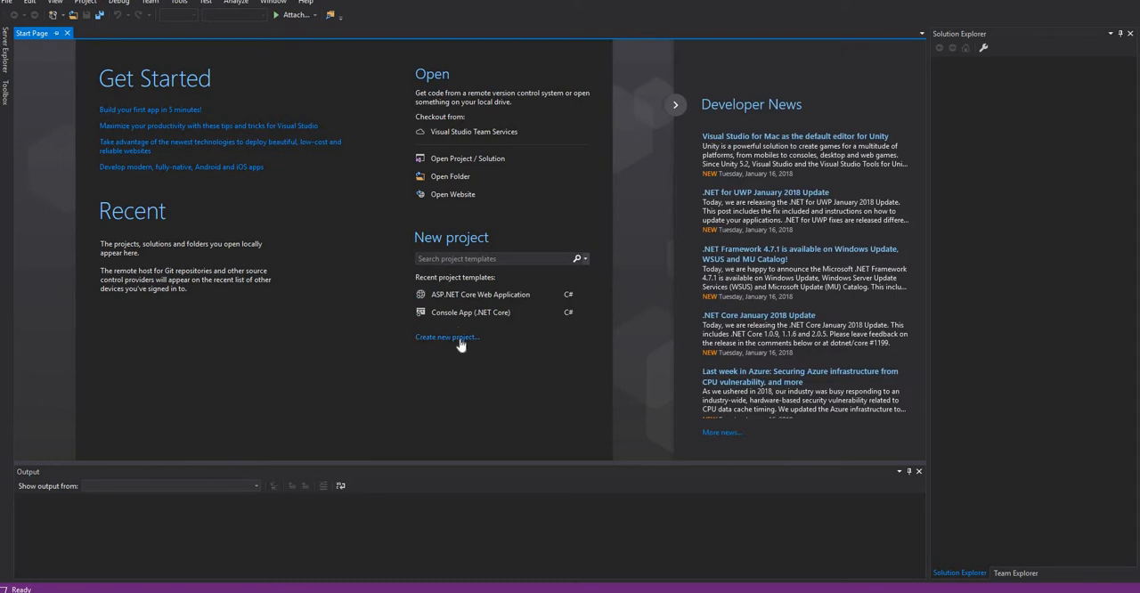
Start a new Visual C# Web ASP.NET Core Web Application project and begin naming it.
click(445, 336)
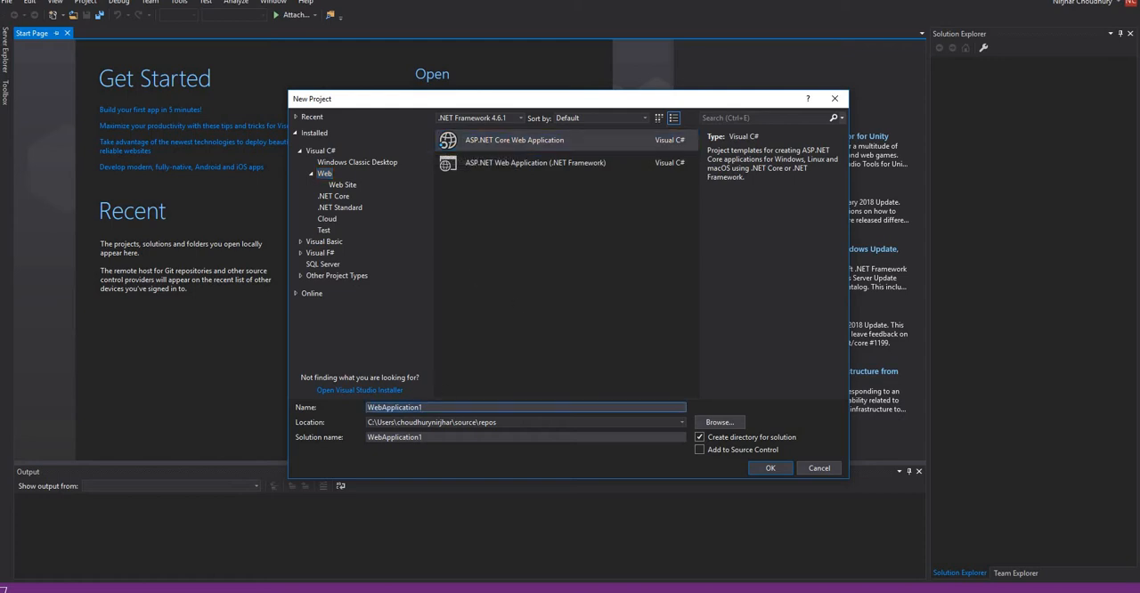
text(M)
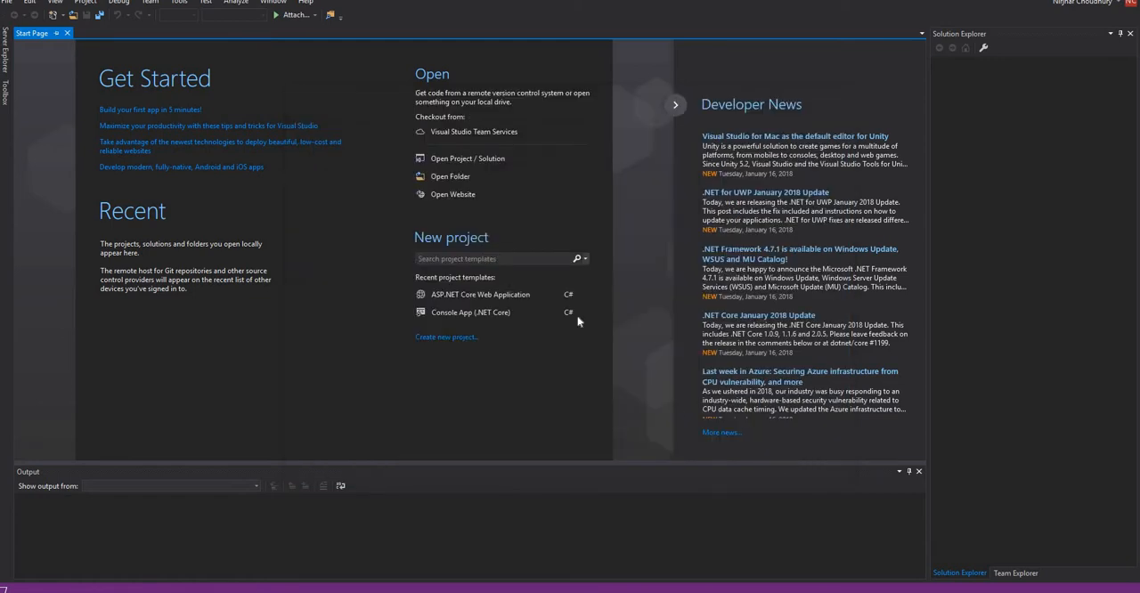
Confirm MyFirstWebApplication and choose a Web API template targeting .NET Core, ASP.NET Core 2.0.
click(481, 294)
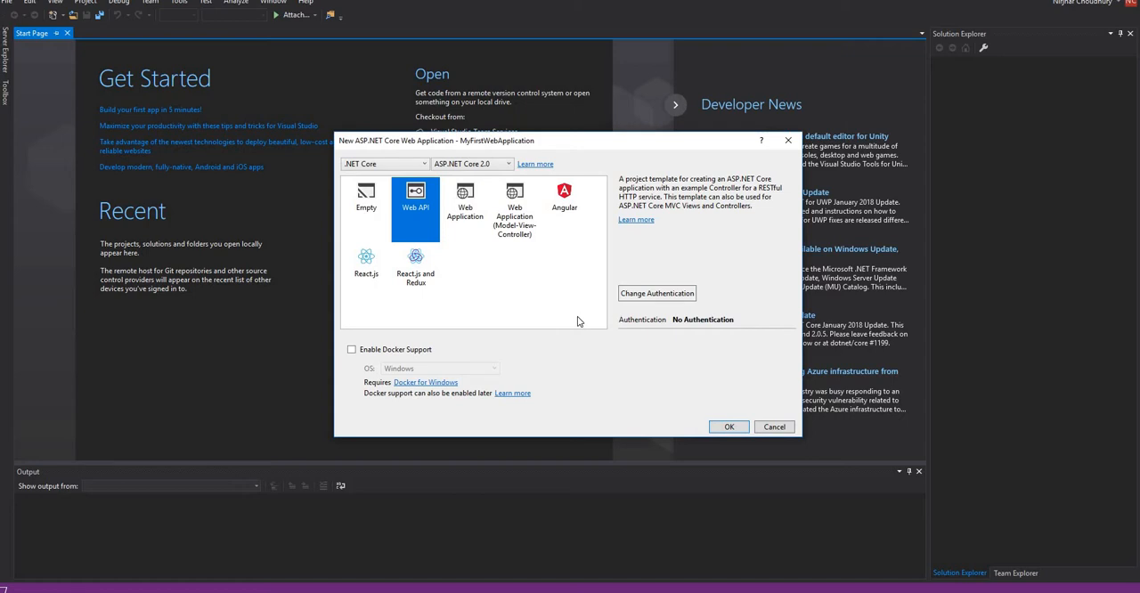
mouse_move(378, 204)
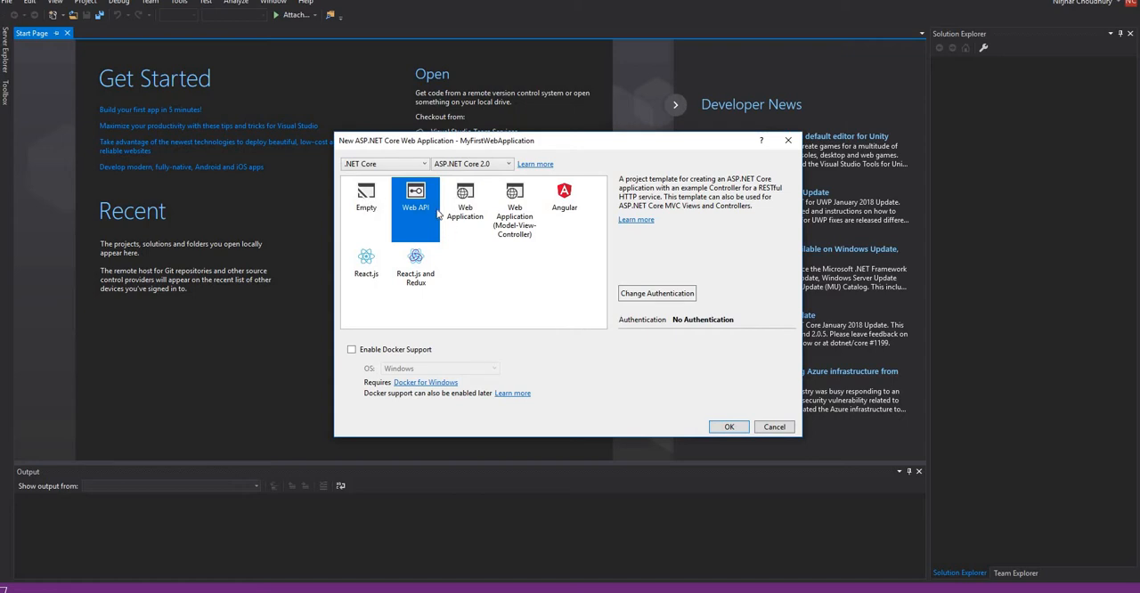
mouse_move(516, 207)
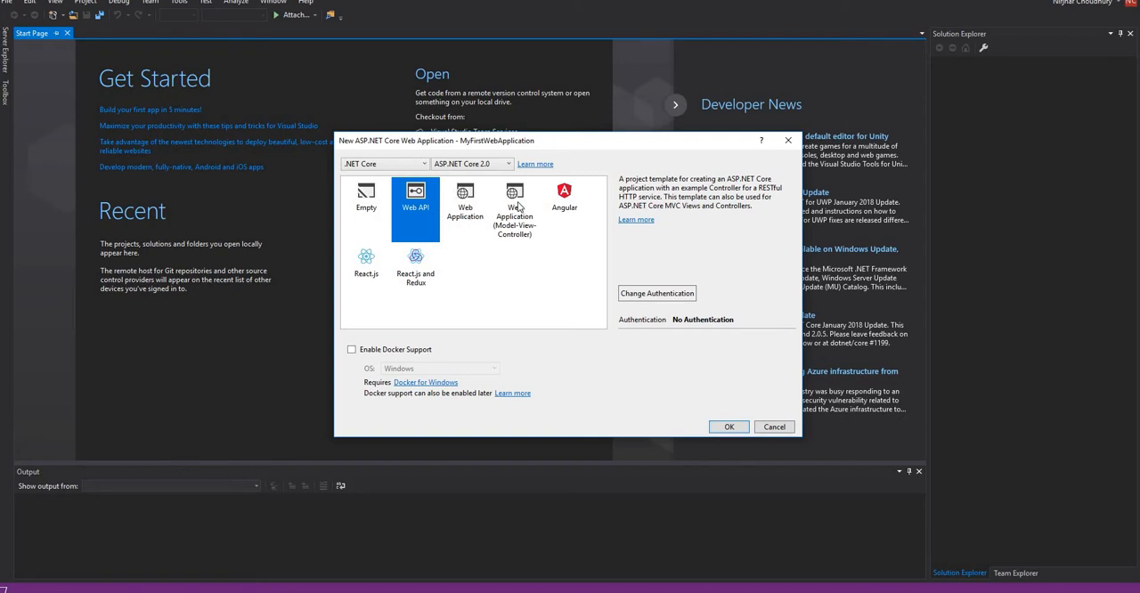
mouse_move(571, 196)
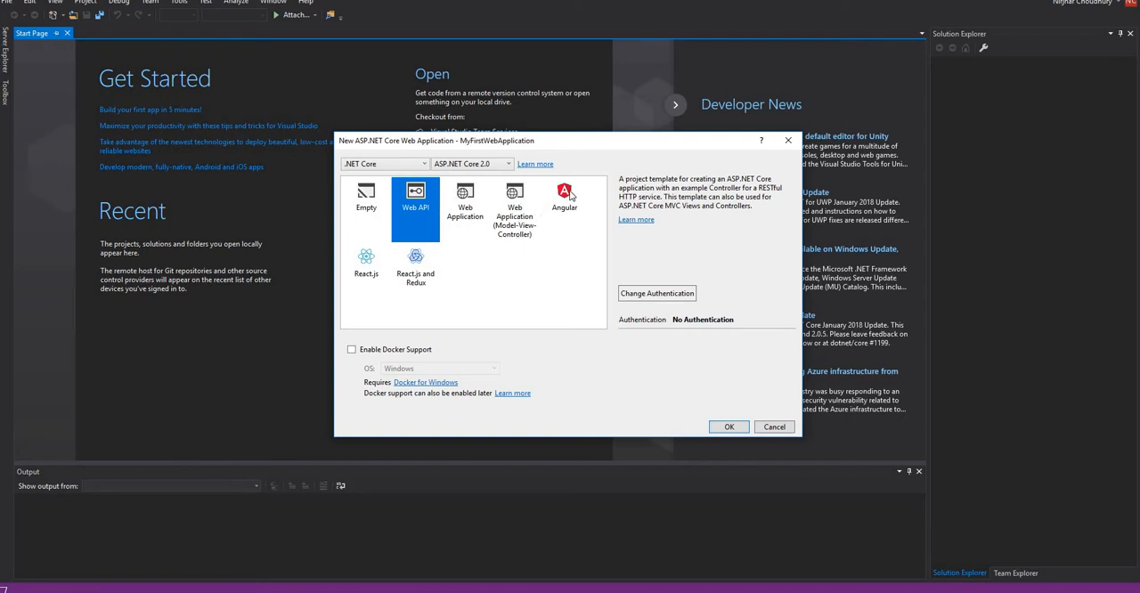
mouse_move(582, 202)
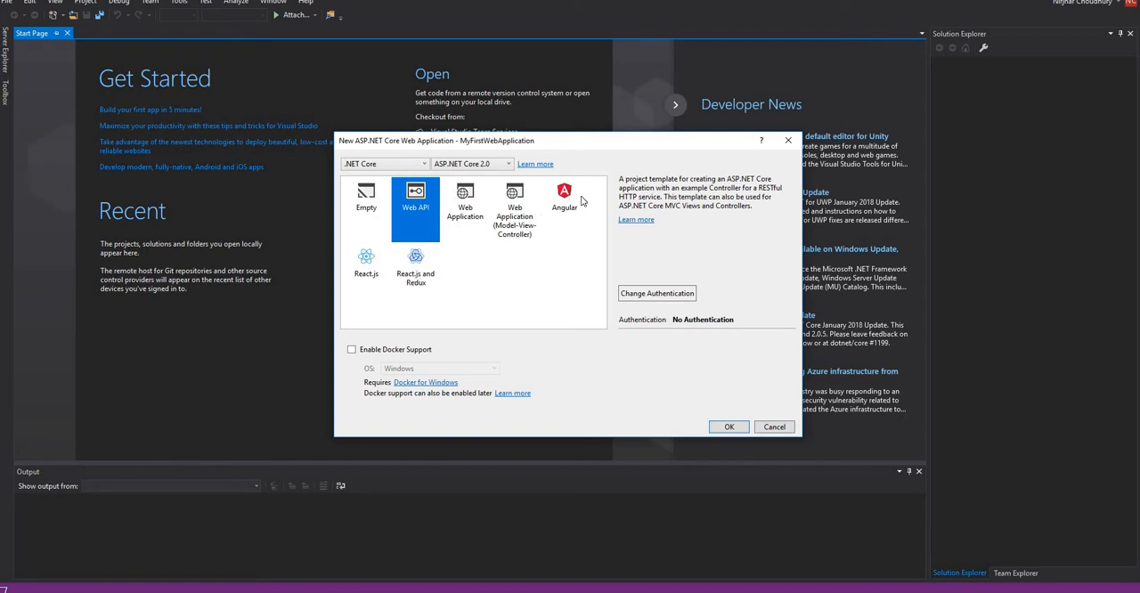
mouse_move(421, 301)
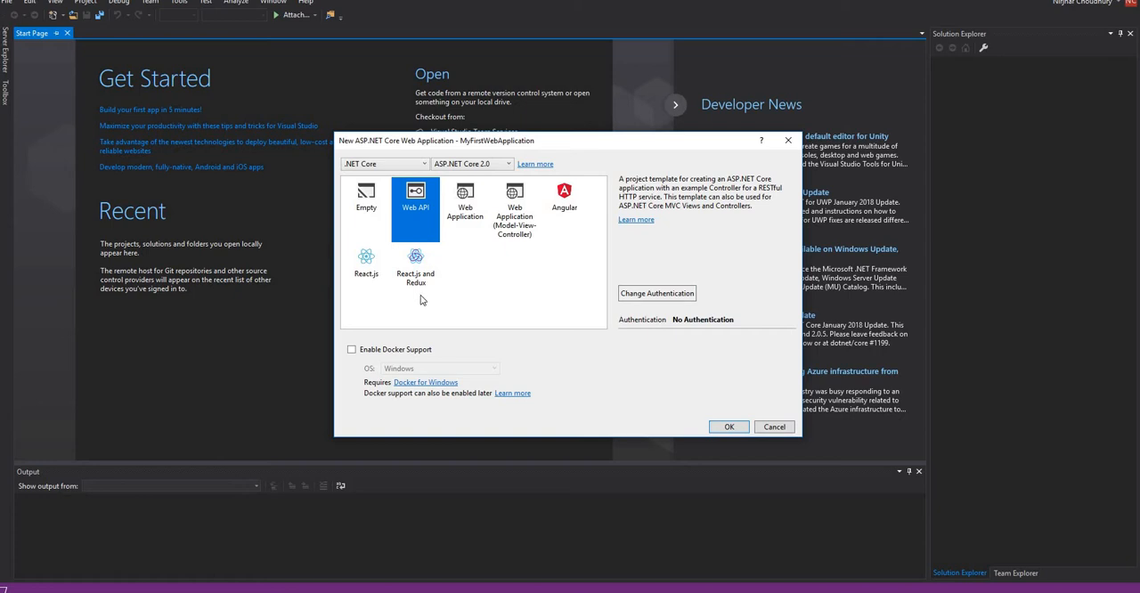
mouse_move(413, 228)
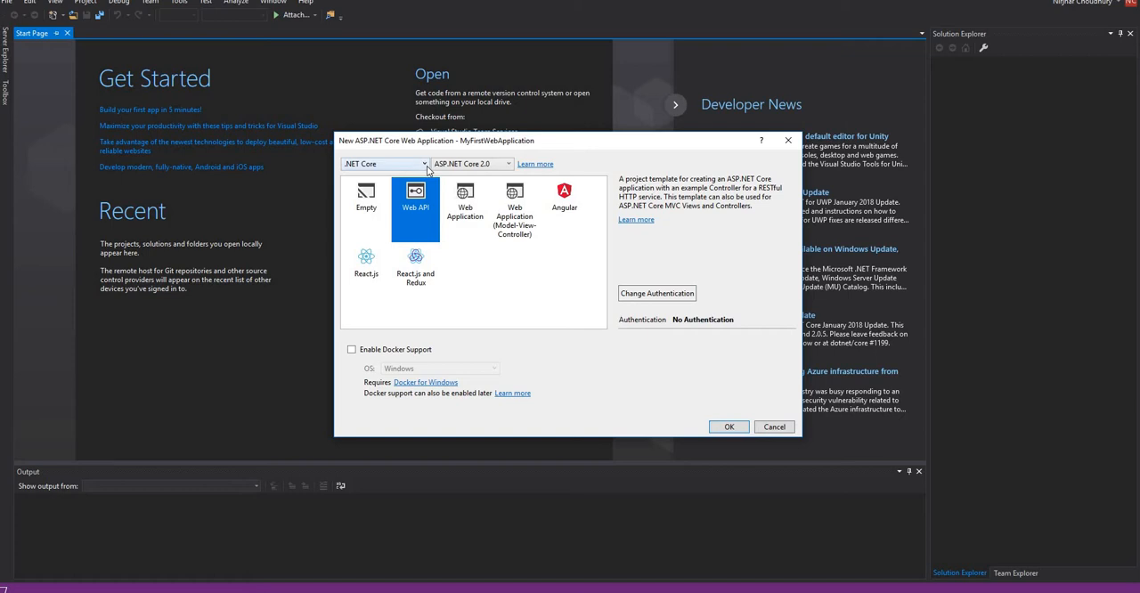
click(423, 163)
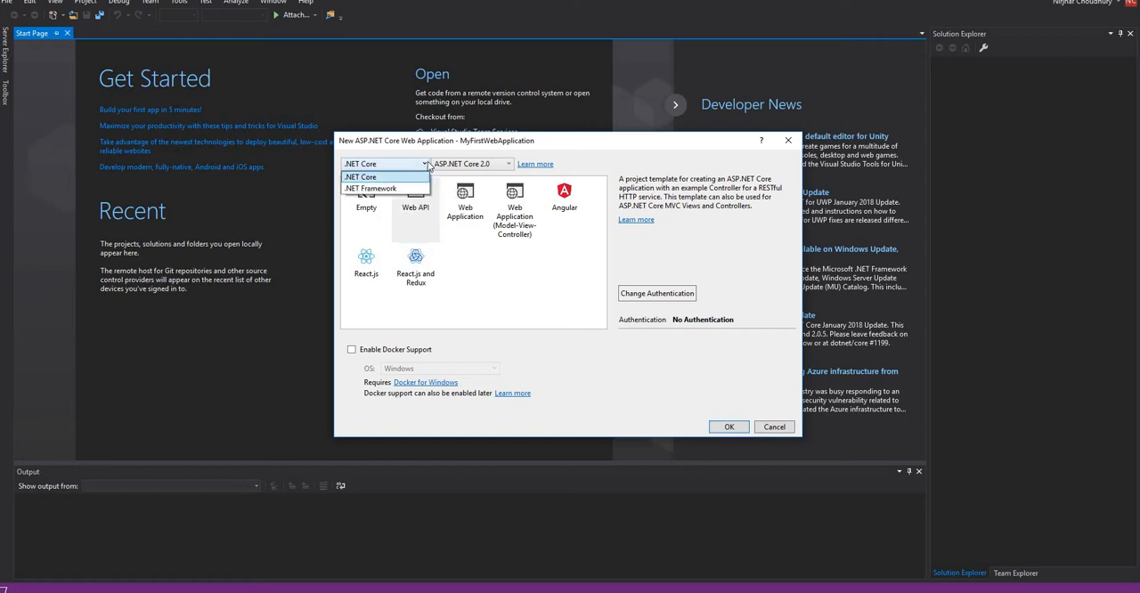
click(361, 177)
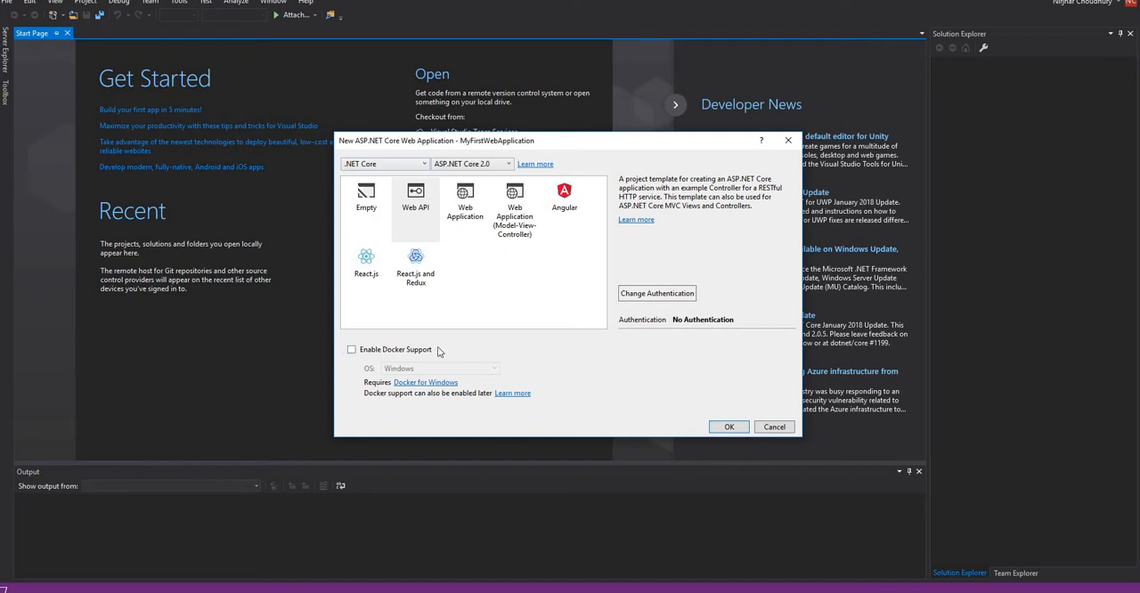
mouse_move(445, 353)
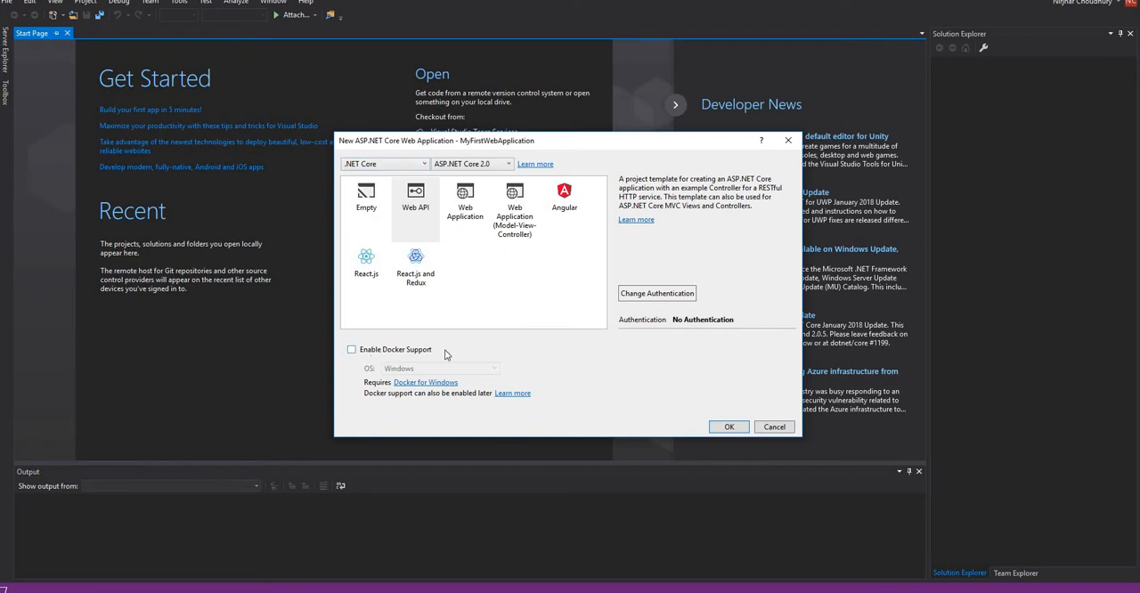
mouse_move(630, 361)
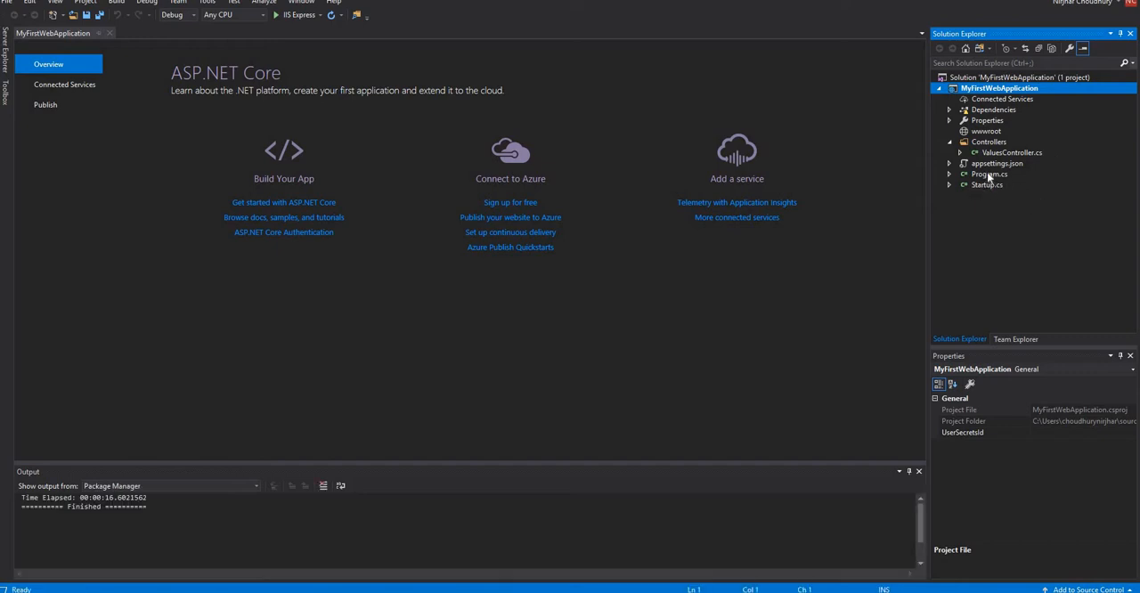
Open Program.cs from Solution Explorer to review Main and BuildWebHost.
click(989, 173)
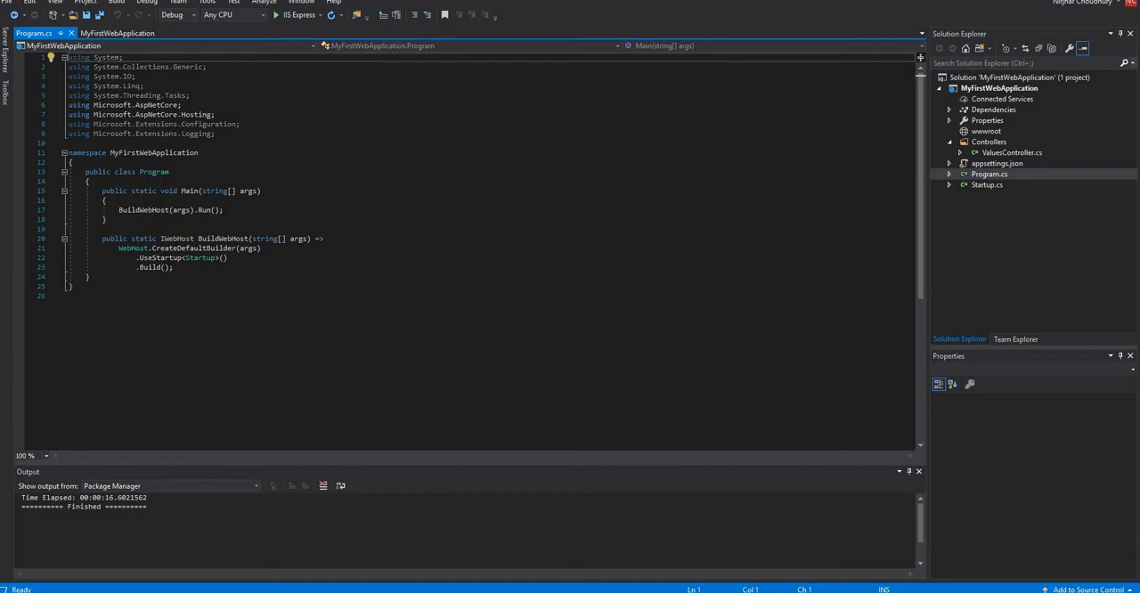
mouse_move(143, 209)
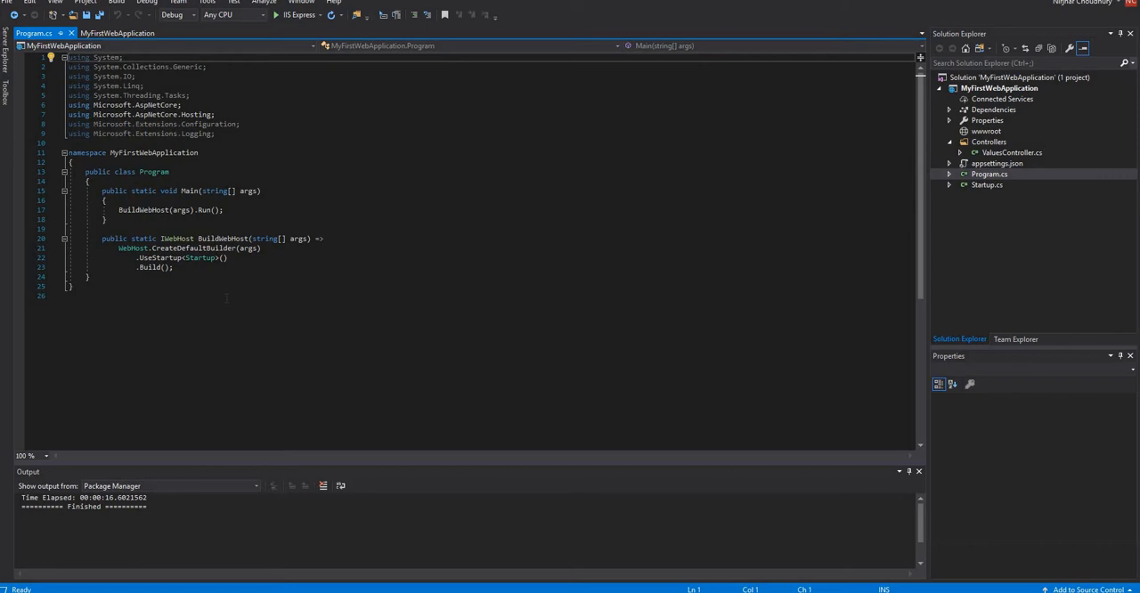
mouse_move(200, 257)
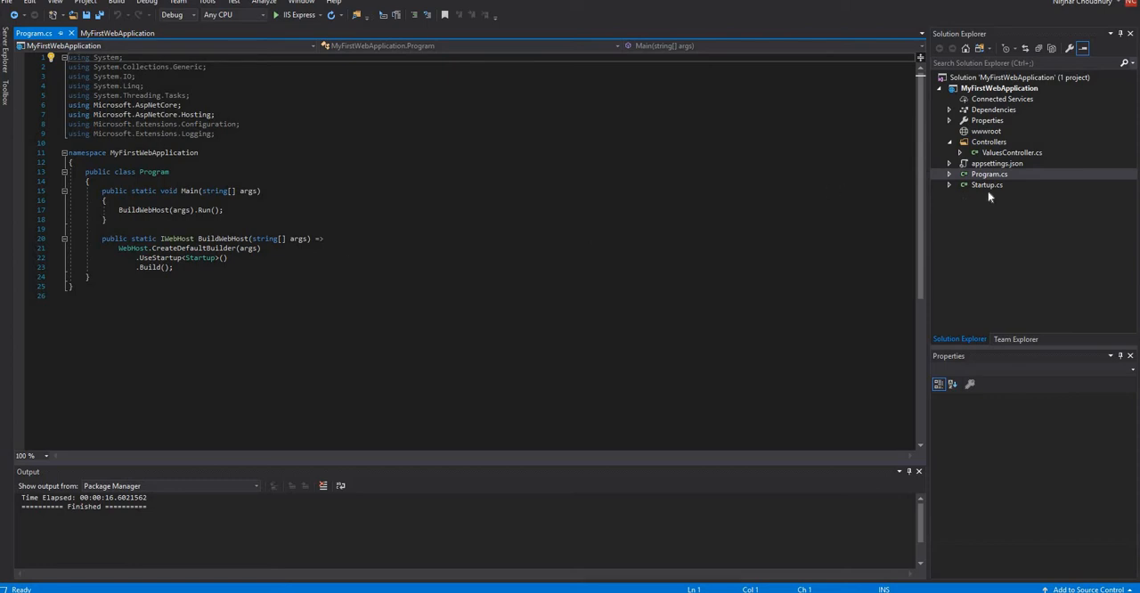
Open Startup.cs and highlight the ConfigureServices and Configure method names.
double_click(987, 185)
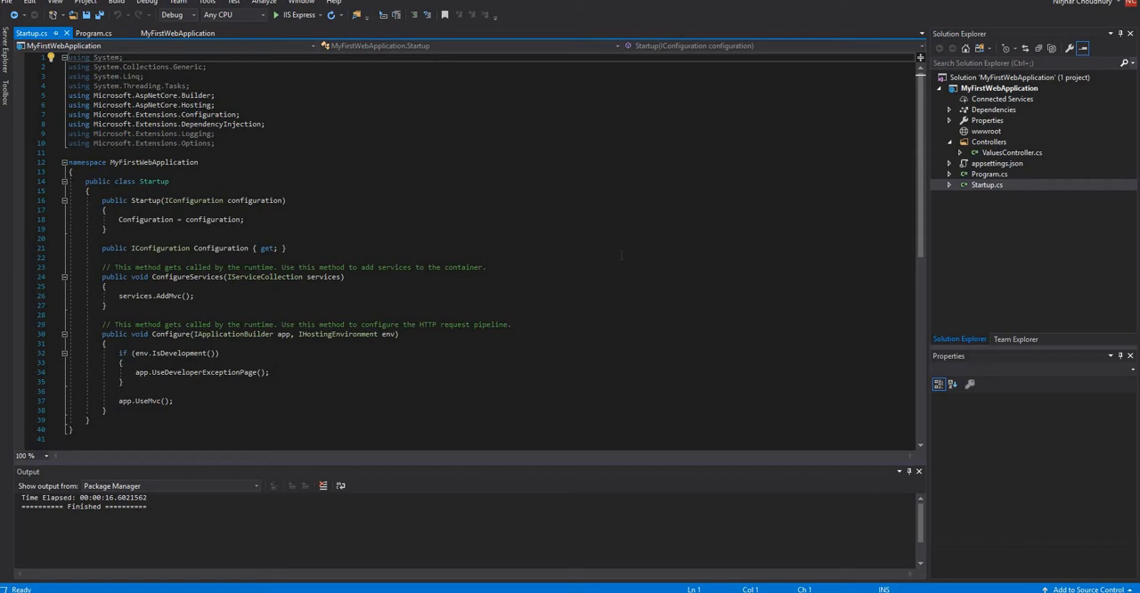
double_click(188, 277)
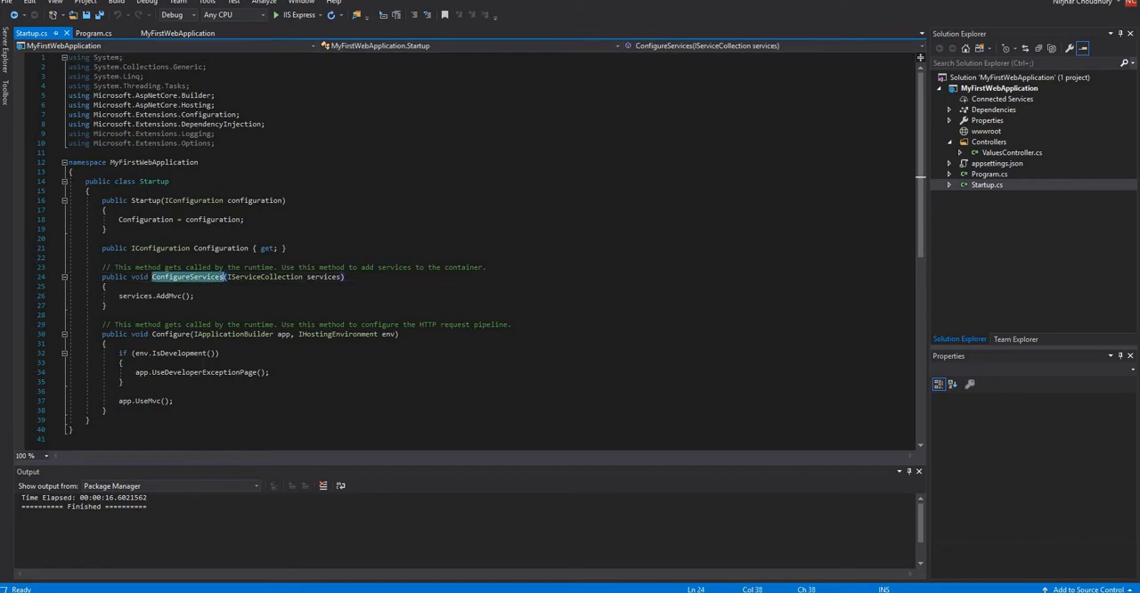
click(171, 334)
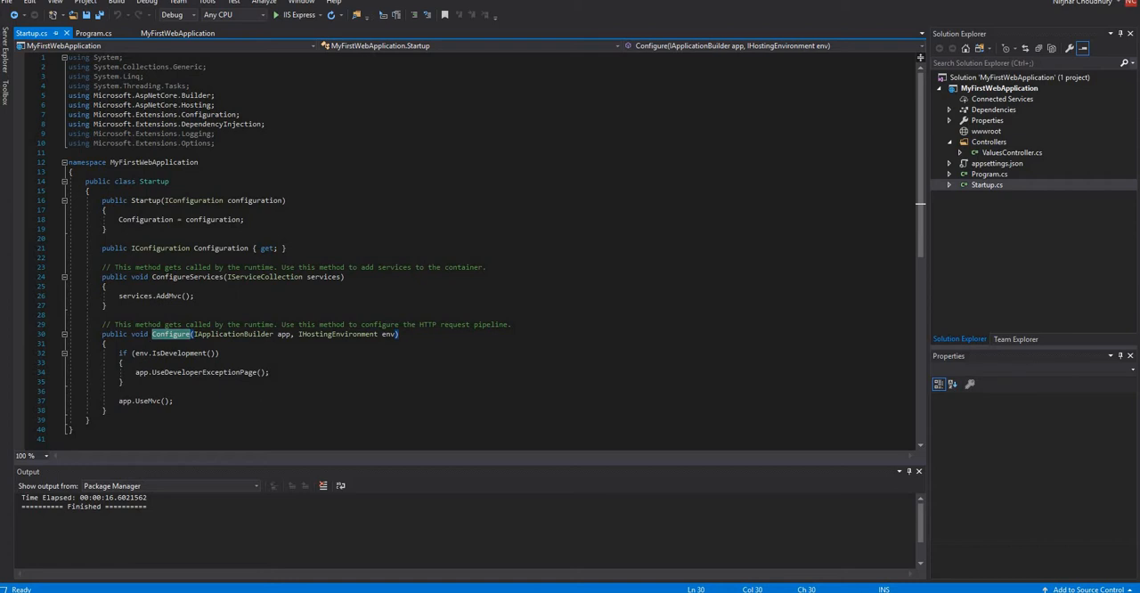
mouse_move(227, 295)
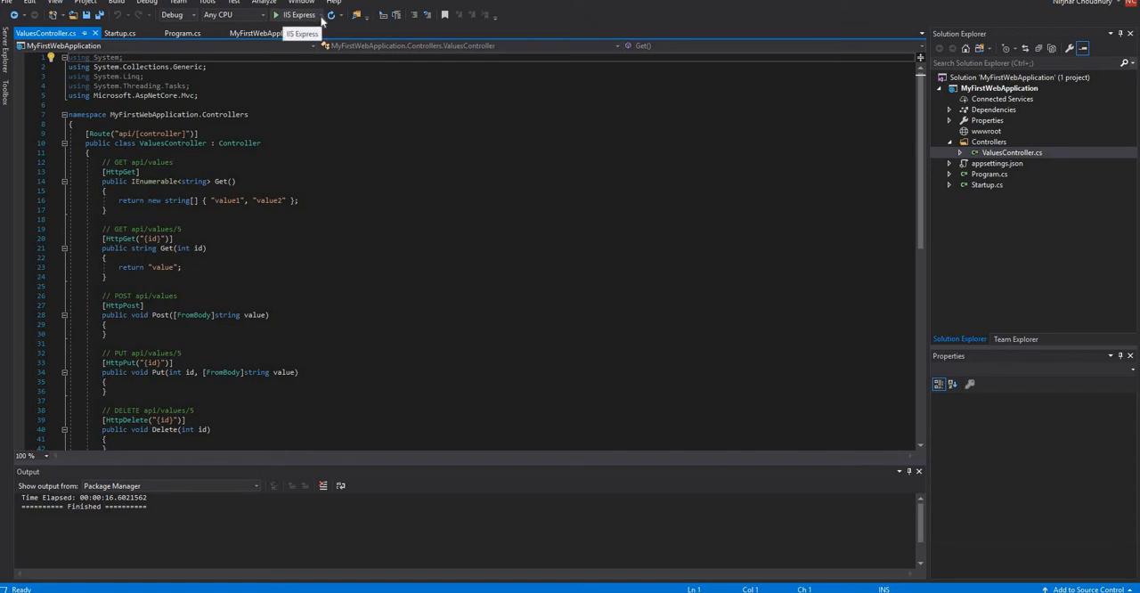
Switch the launch profile from IIS Express to MyFirstWebApplication and run the project.
click(300, 15)
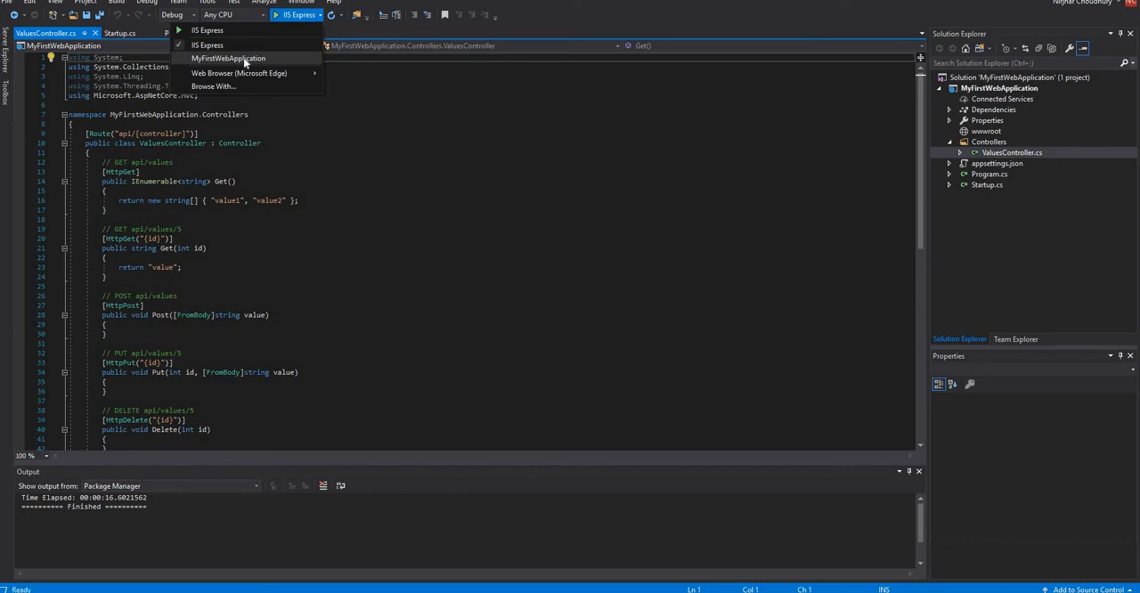
click(228, 58)
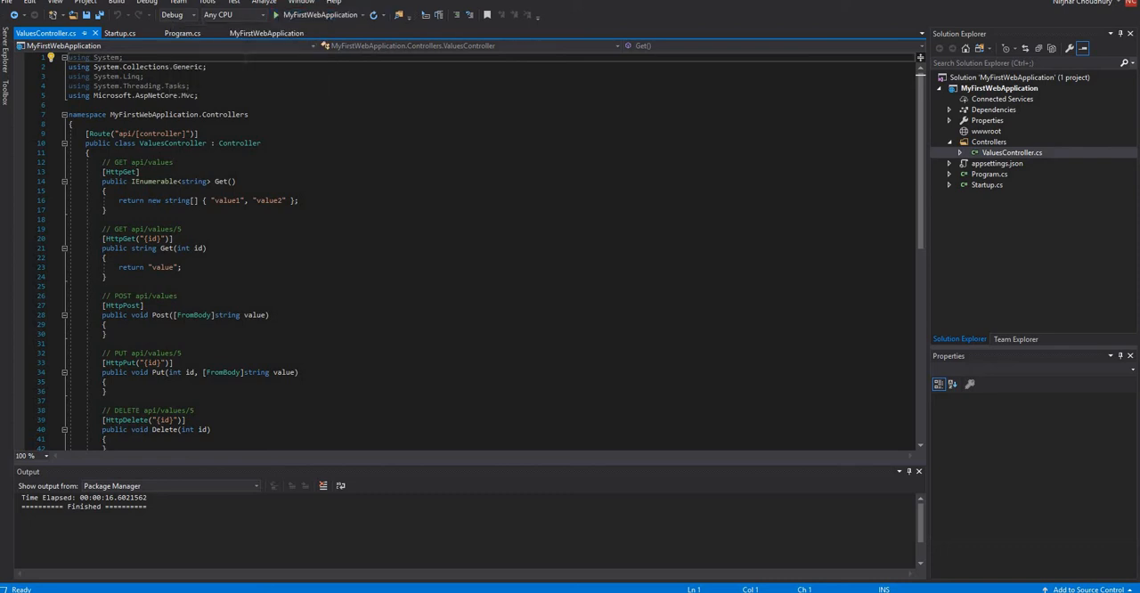
click(316, 14)
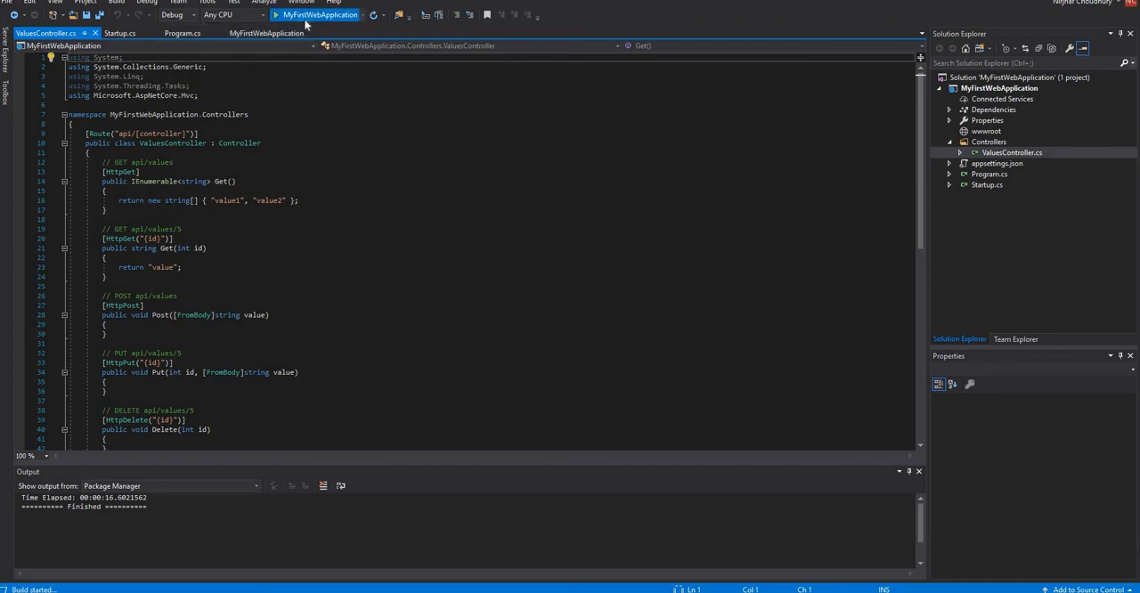
click(317, 16)
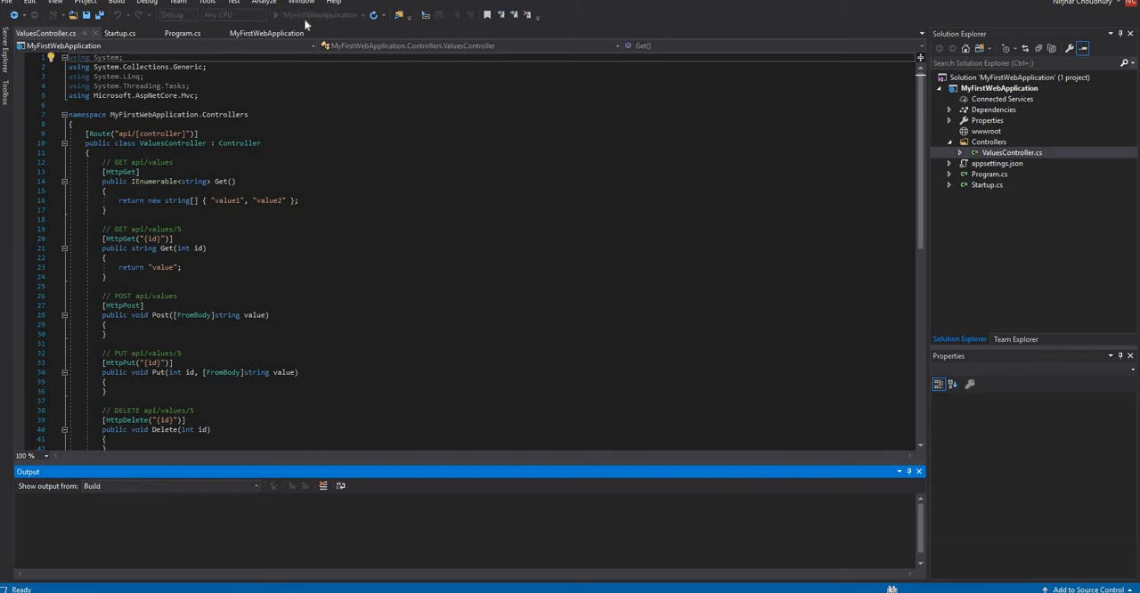